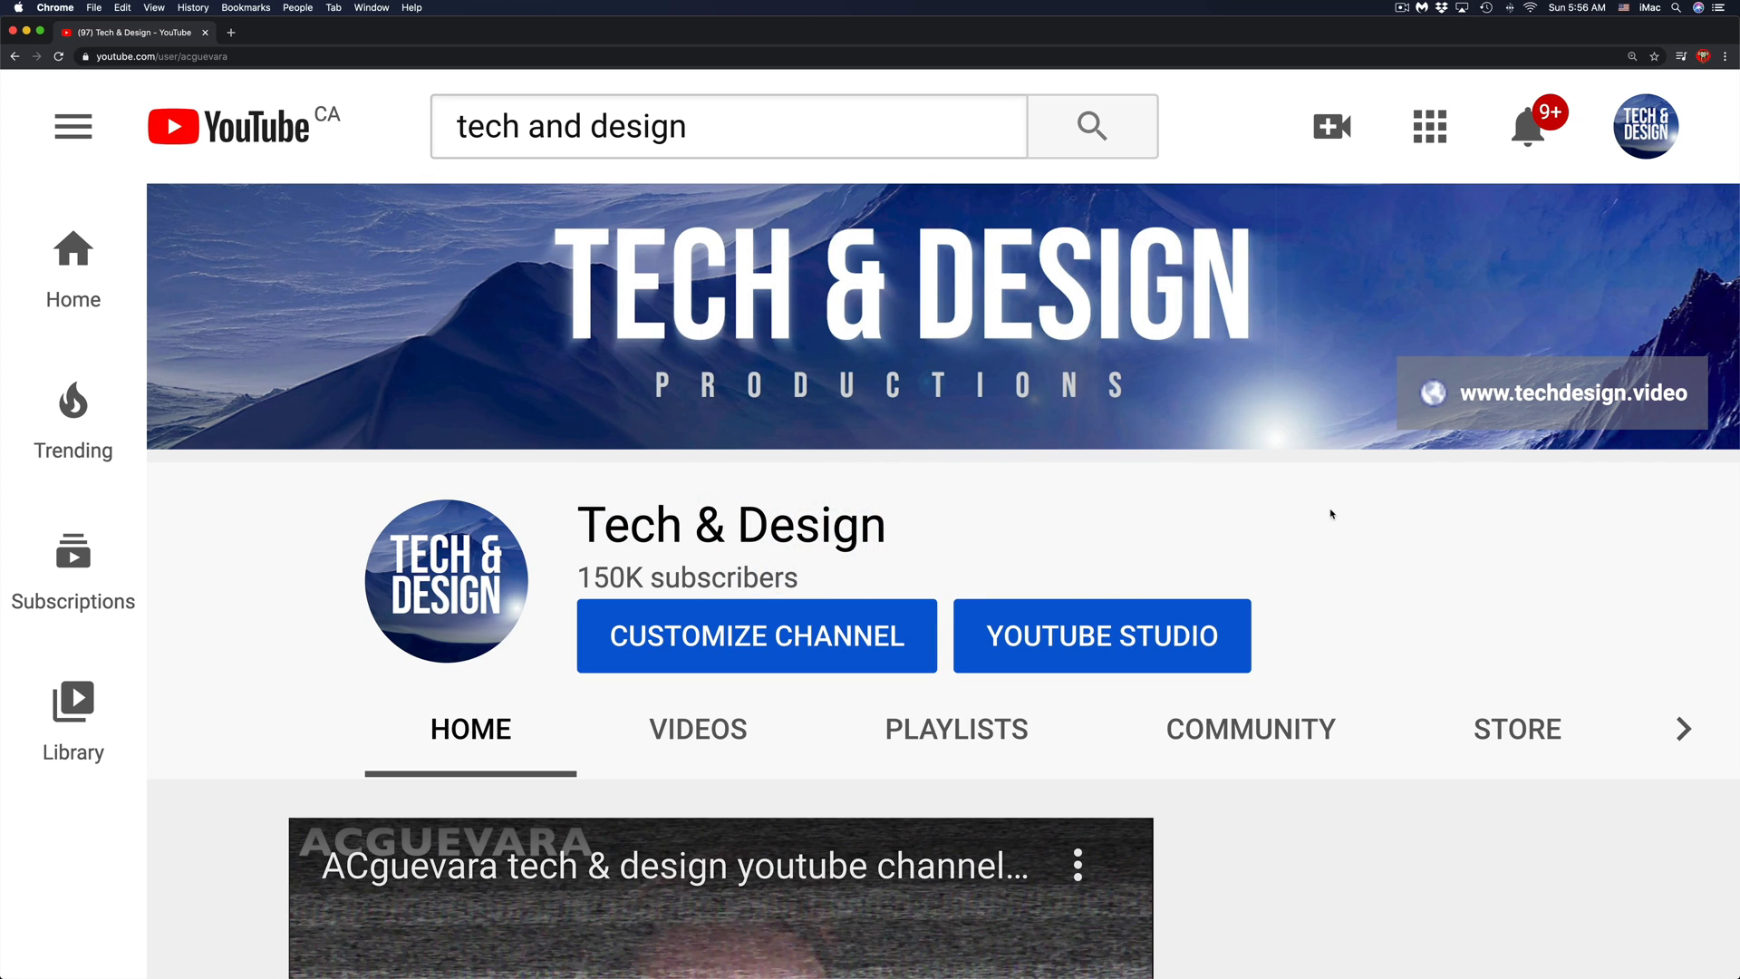
{"action": "mouse_move", "coordinate": [1594, 118]}
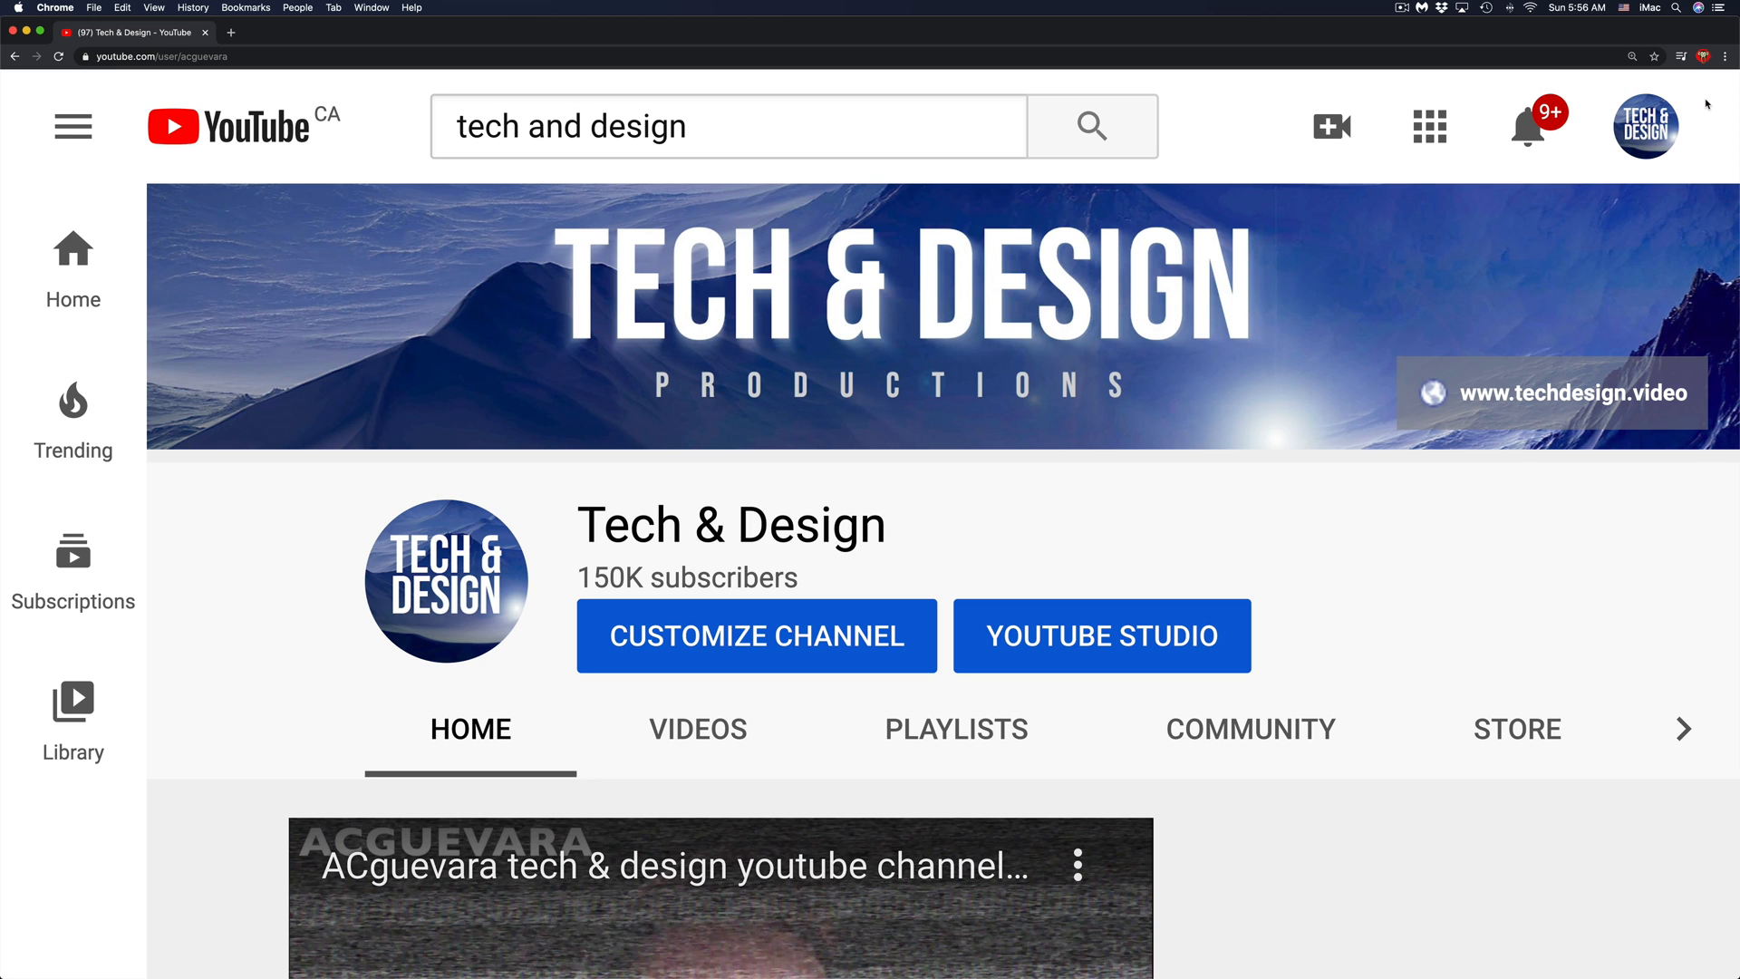
- Open the account menu and scroll to the Language, Location and Settings entries
{"action": "left_click", "coordinate": [1646, 125]}
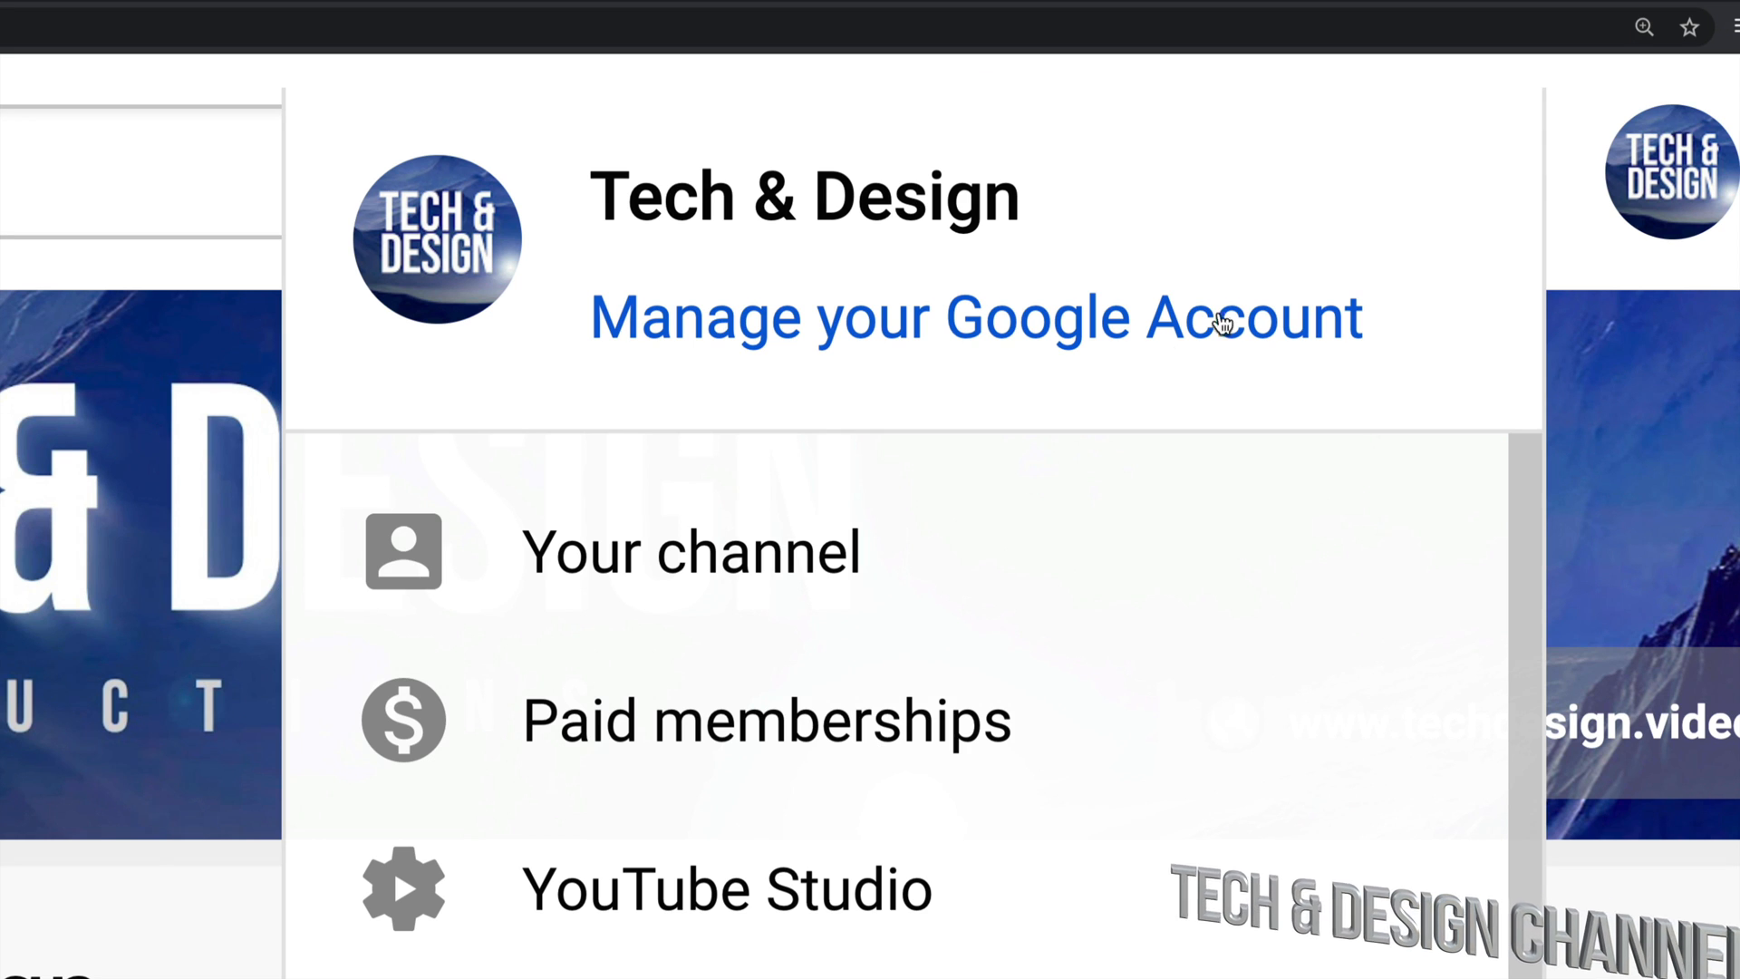
{"action": "scroll", "scroll_direction": "down", "scroll_amount": 3}
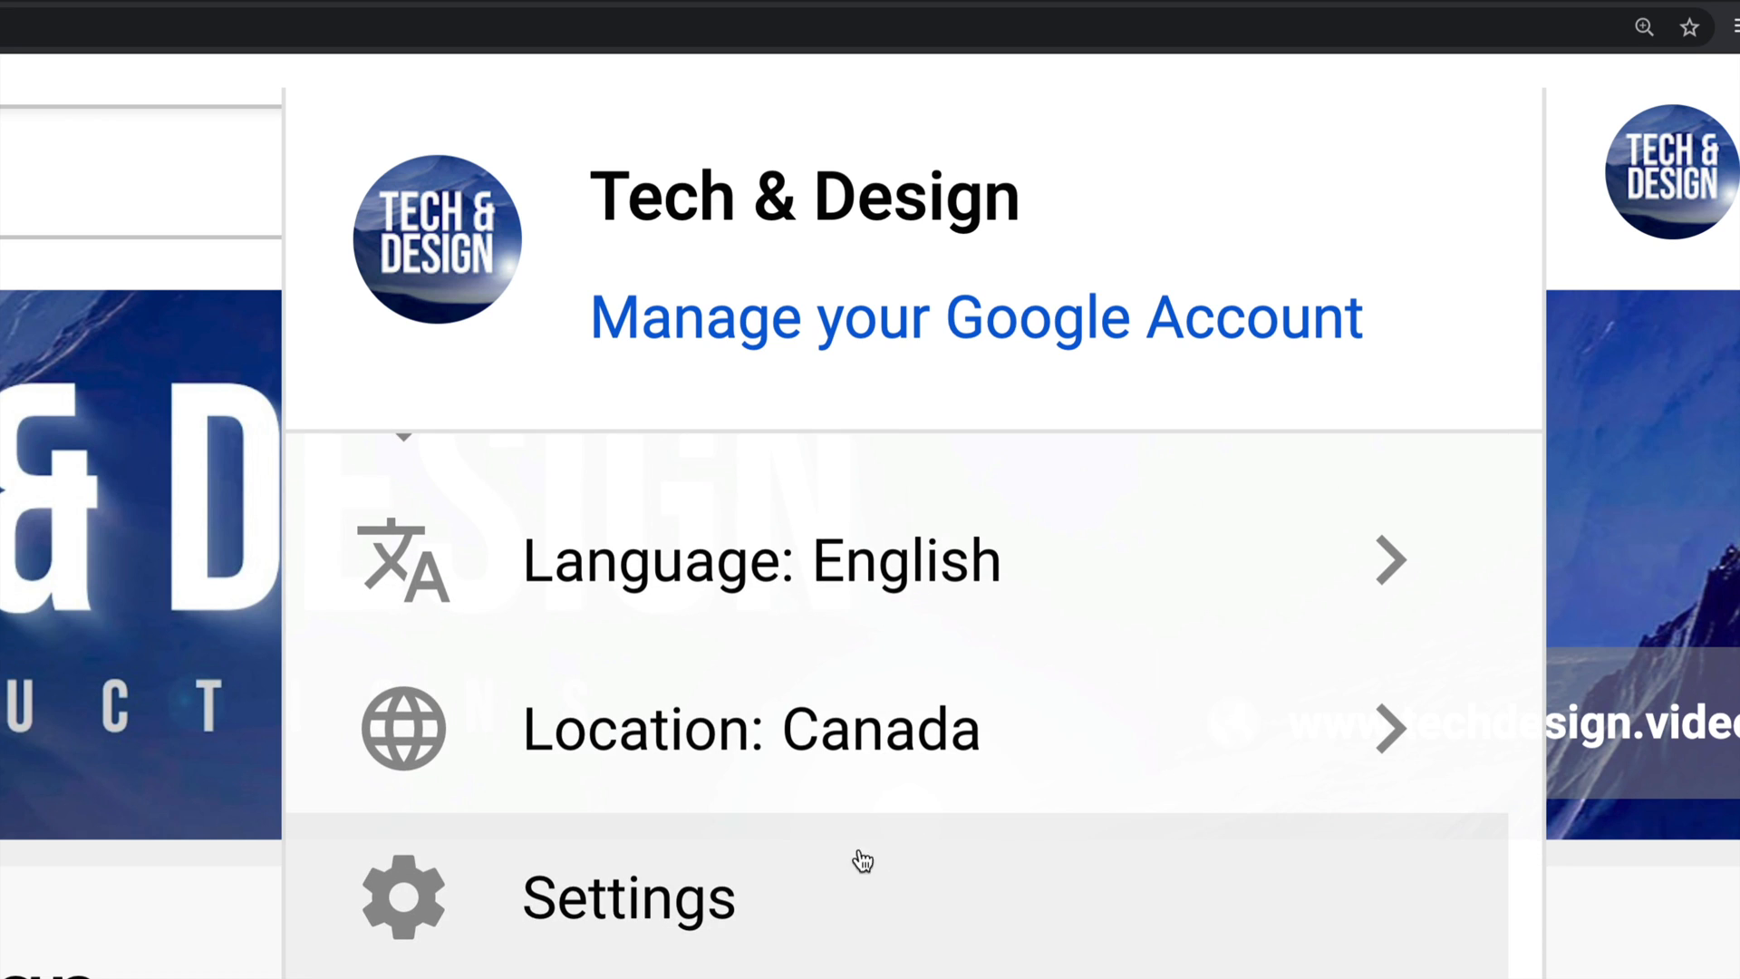
{"action": "mouse_move", "coordinate": [639, 935]}
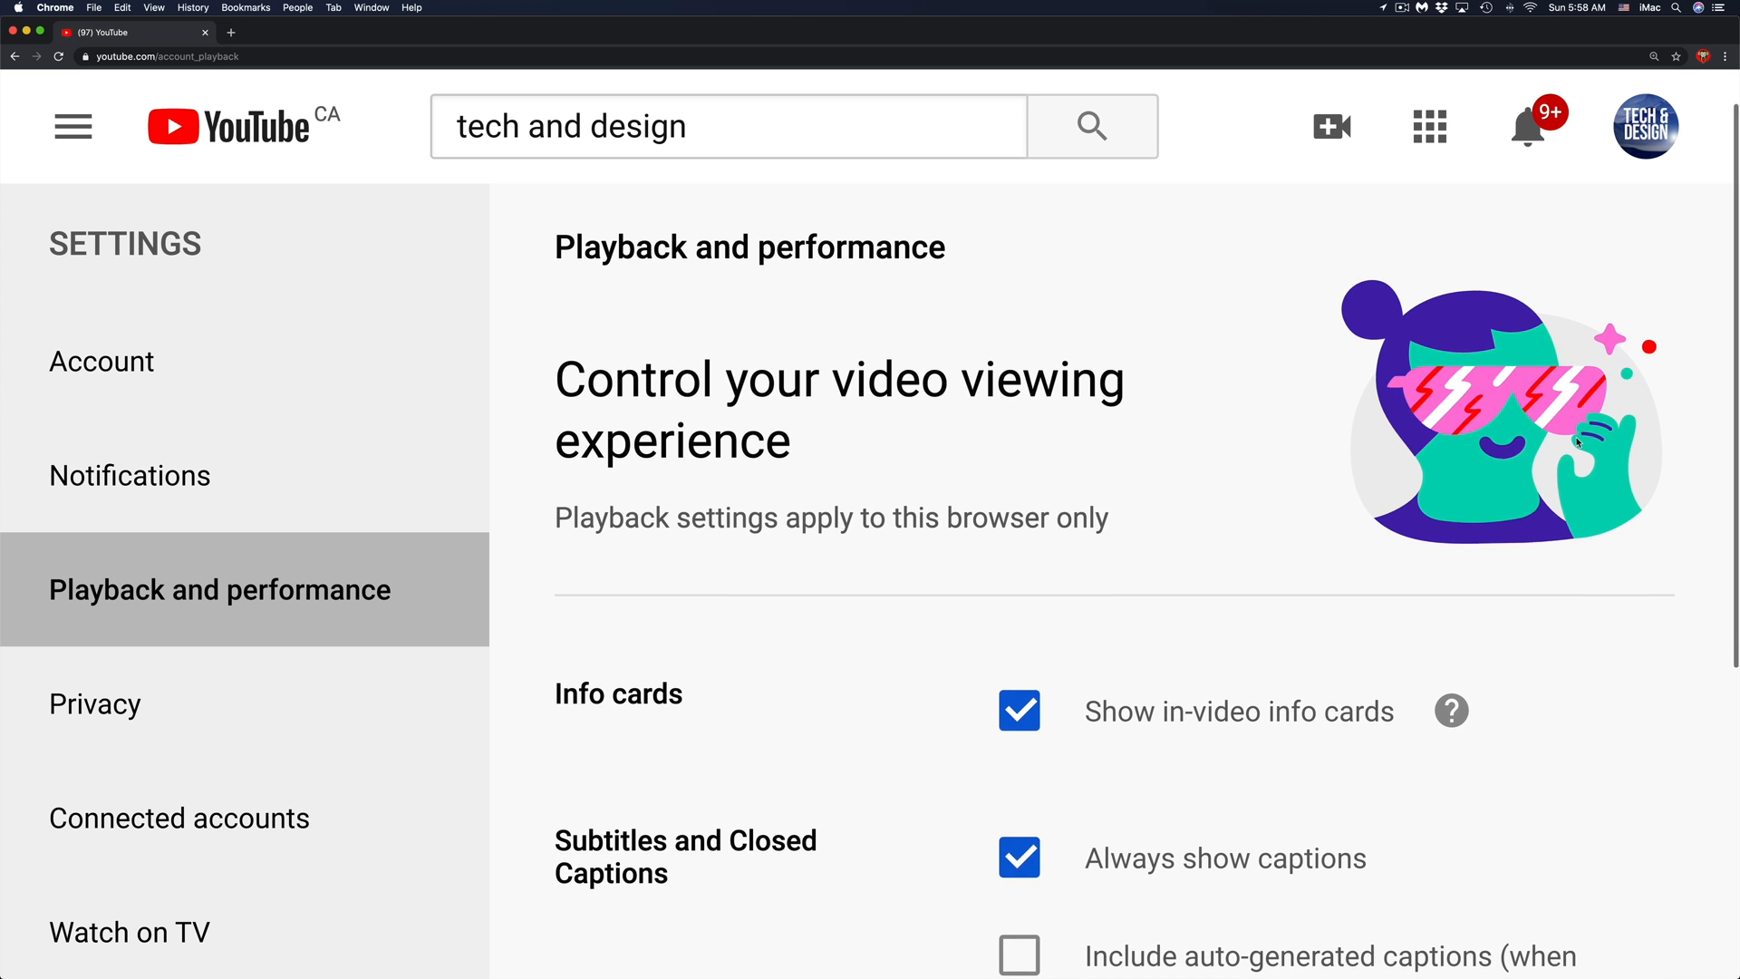
{"action": "scroll", "scroll_direction": "down", "scroll_amount": 3}
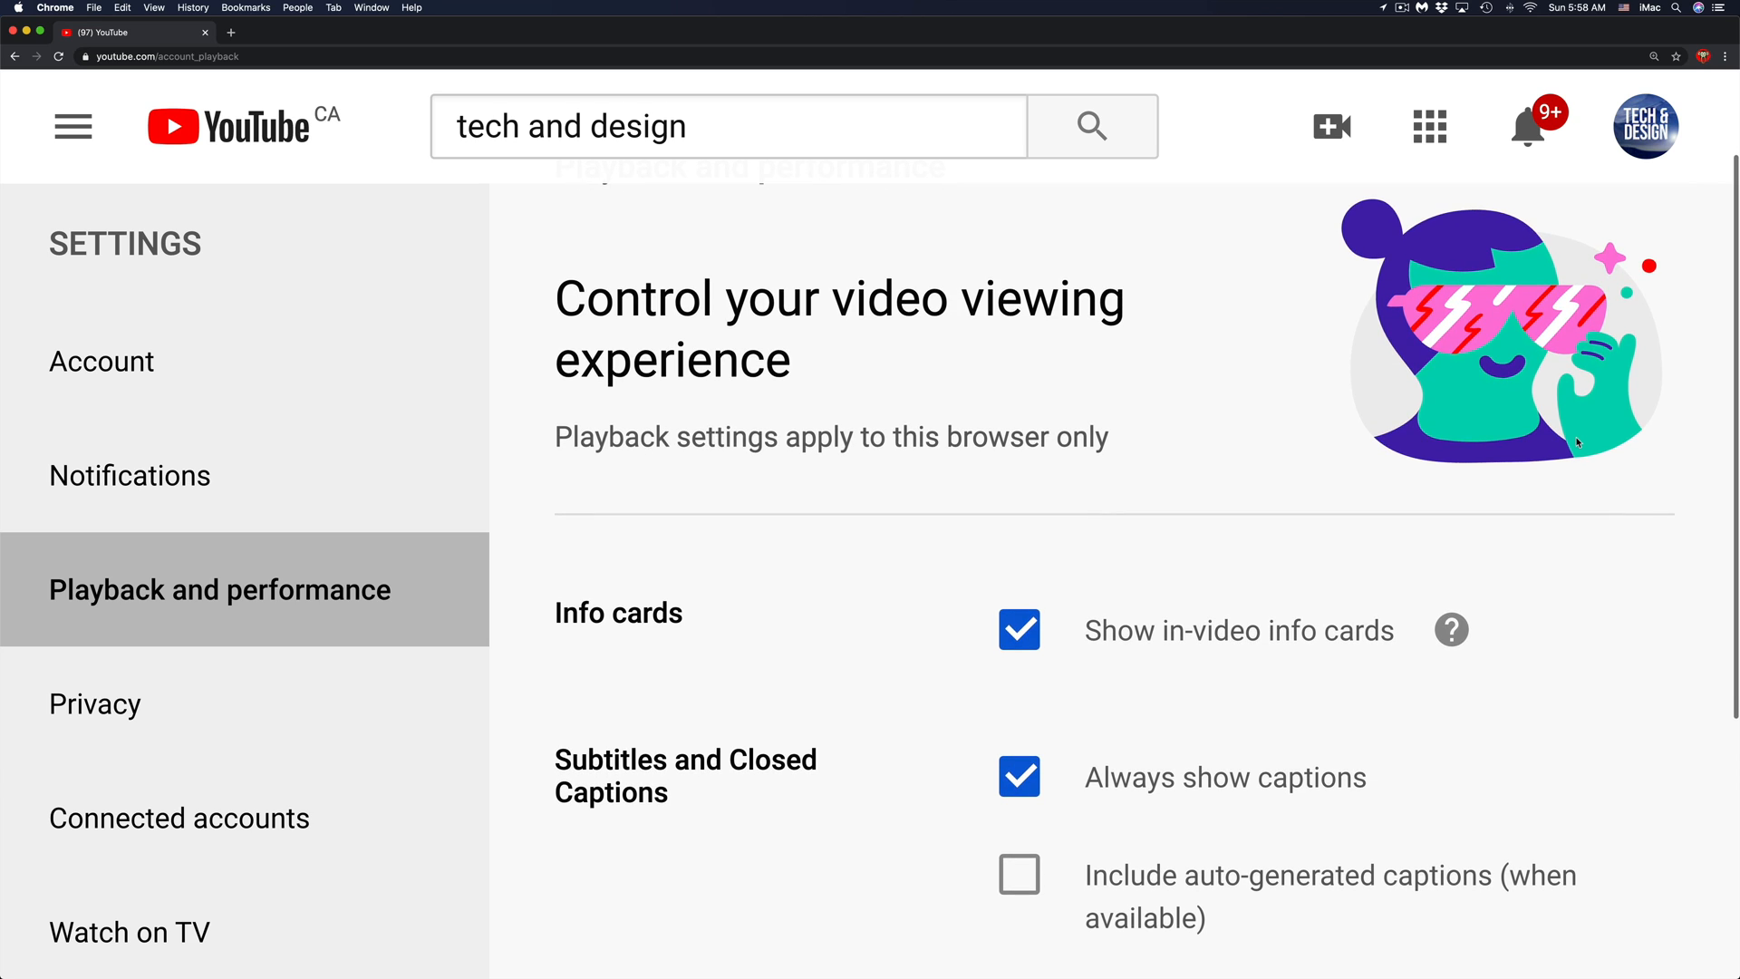
{"action": "scroll", "scroll_direction": "down", "scroll_amount": 3}
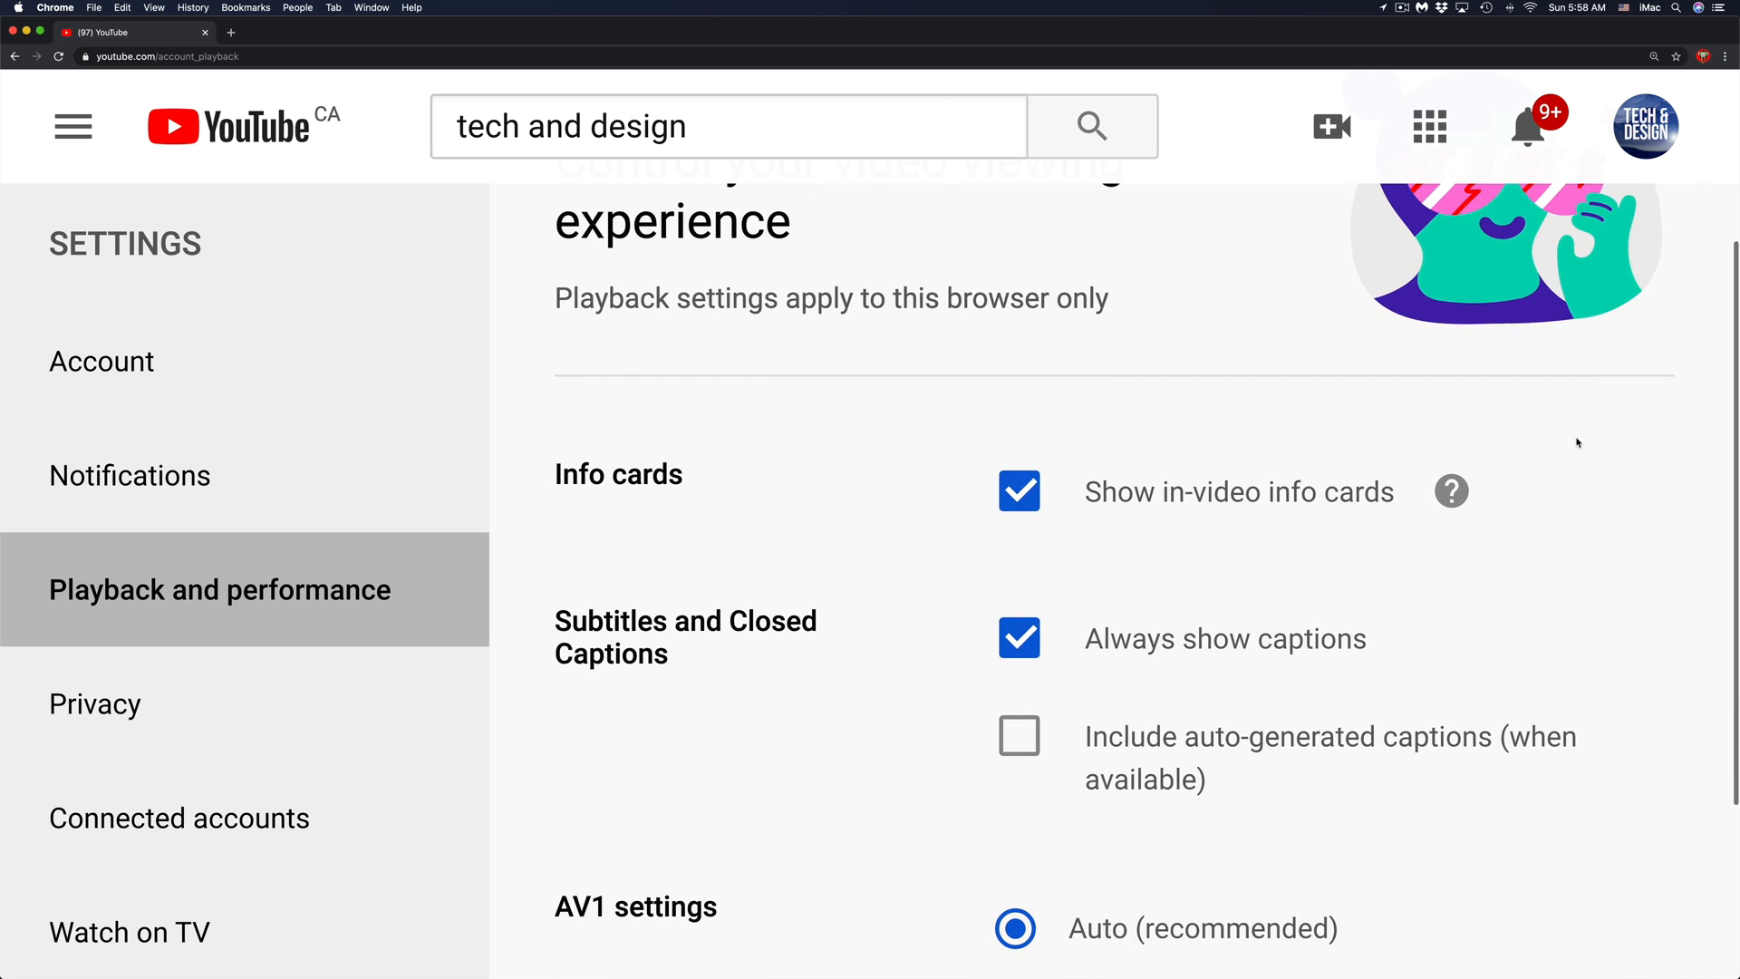
{"action": "scroll", "scroll_direction": "down", "scroll_amount": 3}
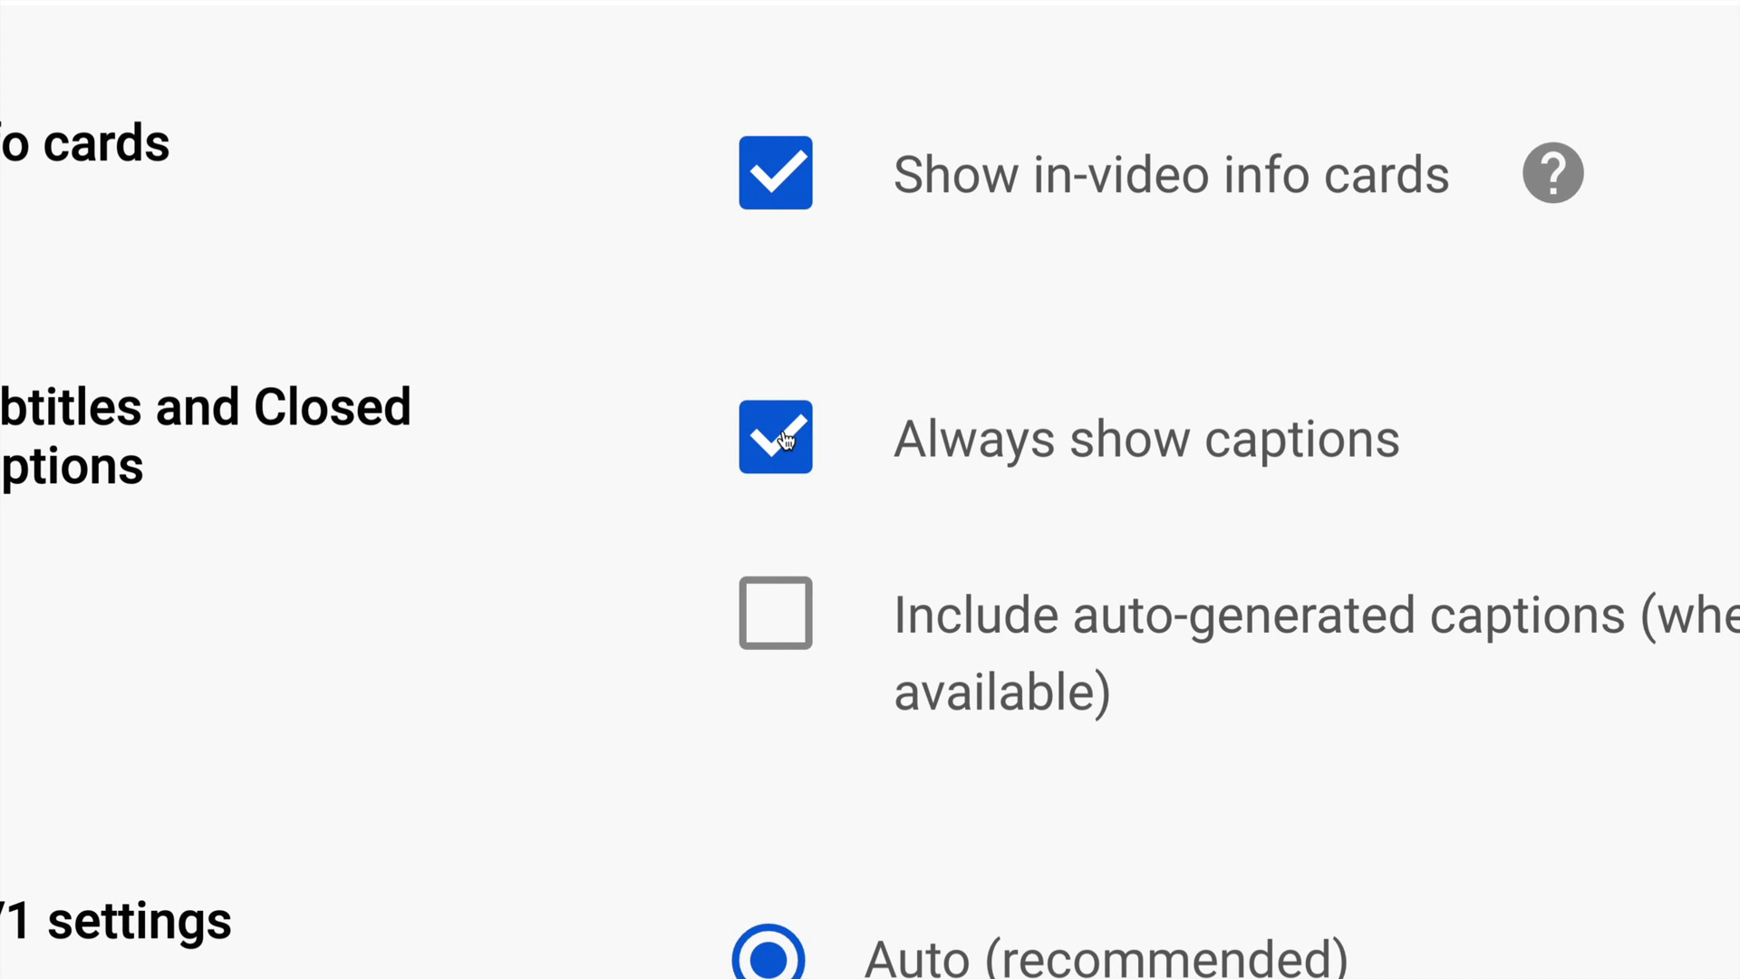
{"action": "left_click", "coordinate": [776, 437]}
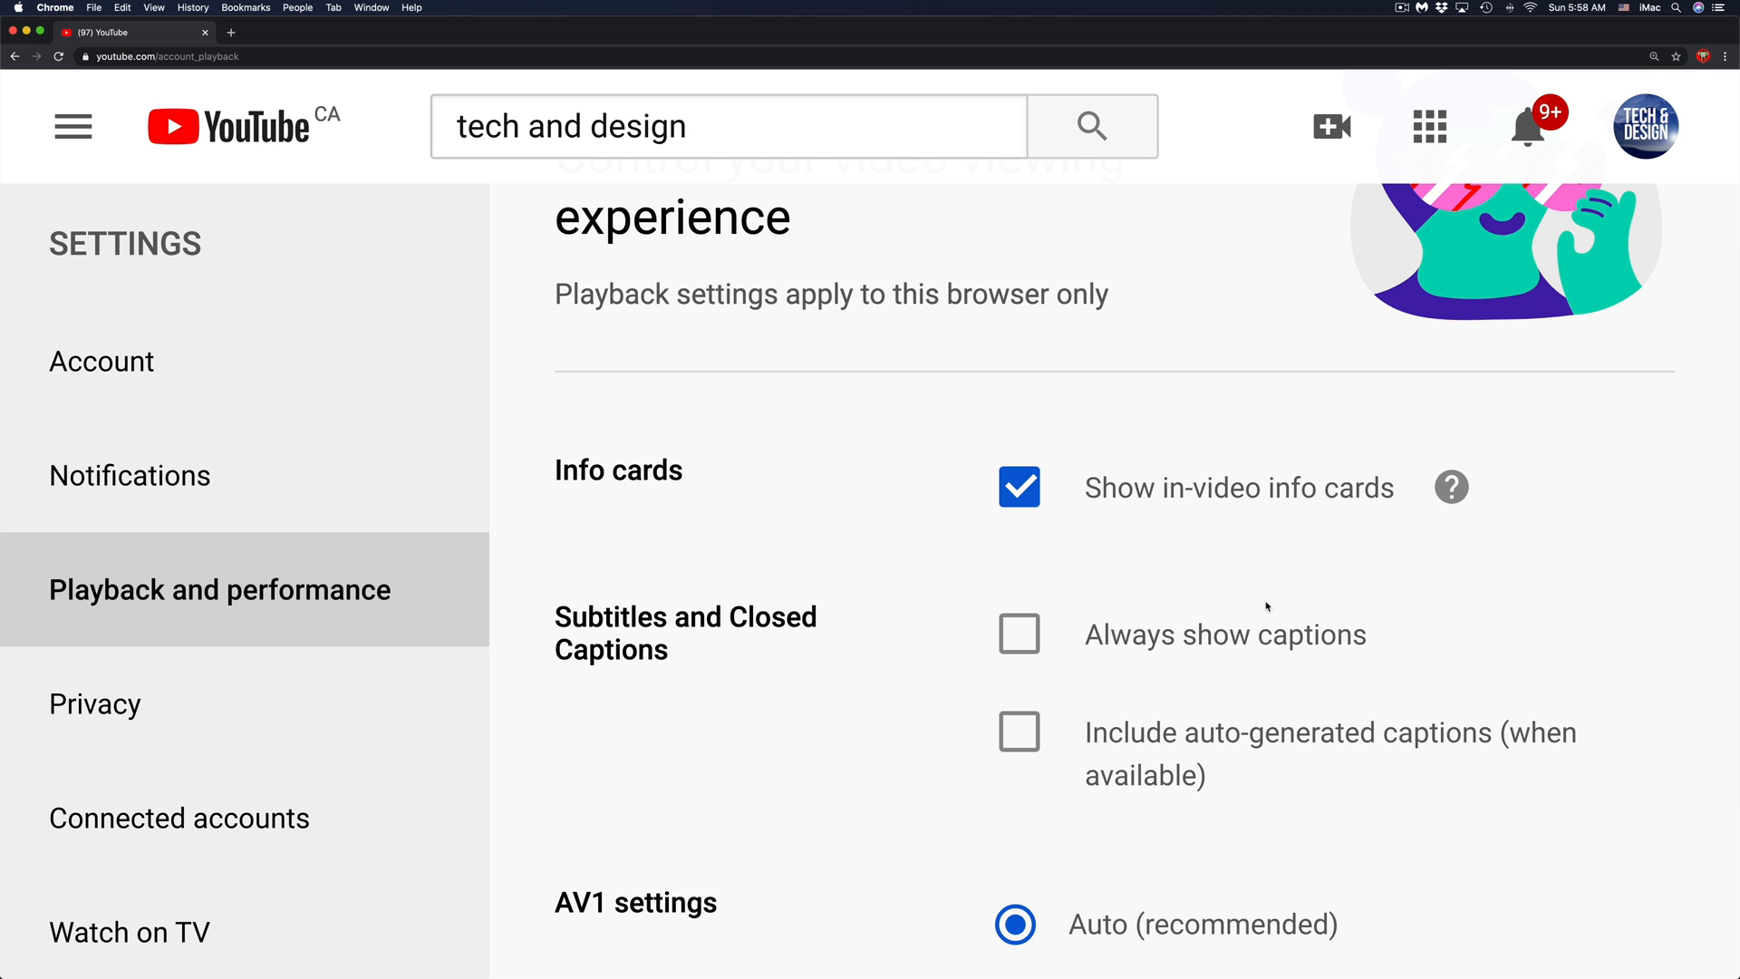
{"action": "mouse_move", "coordinate": [1020, 636]}
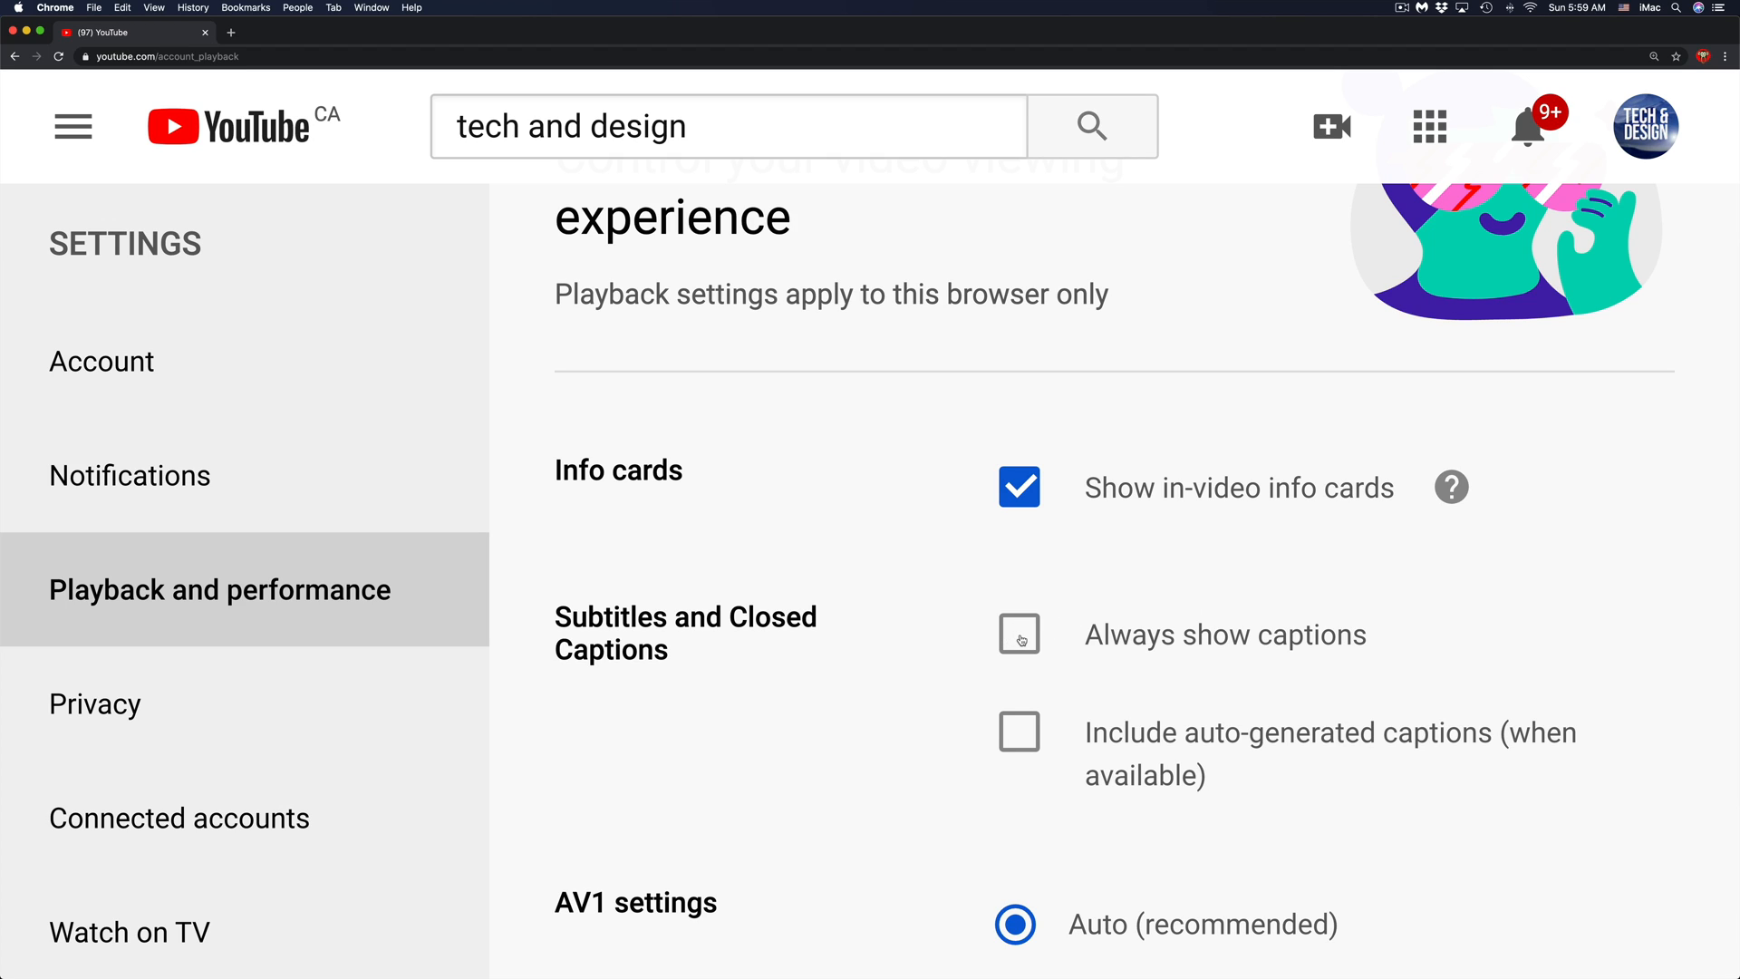
{"action": "left_click", "coordinate": [1019, 636]}
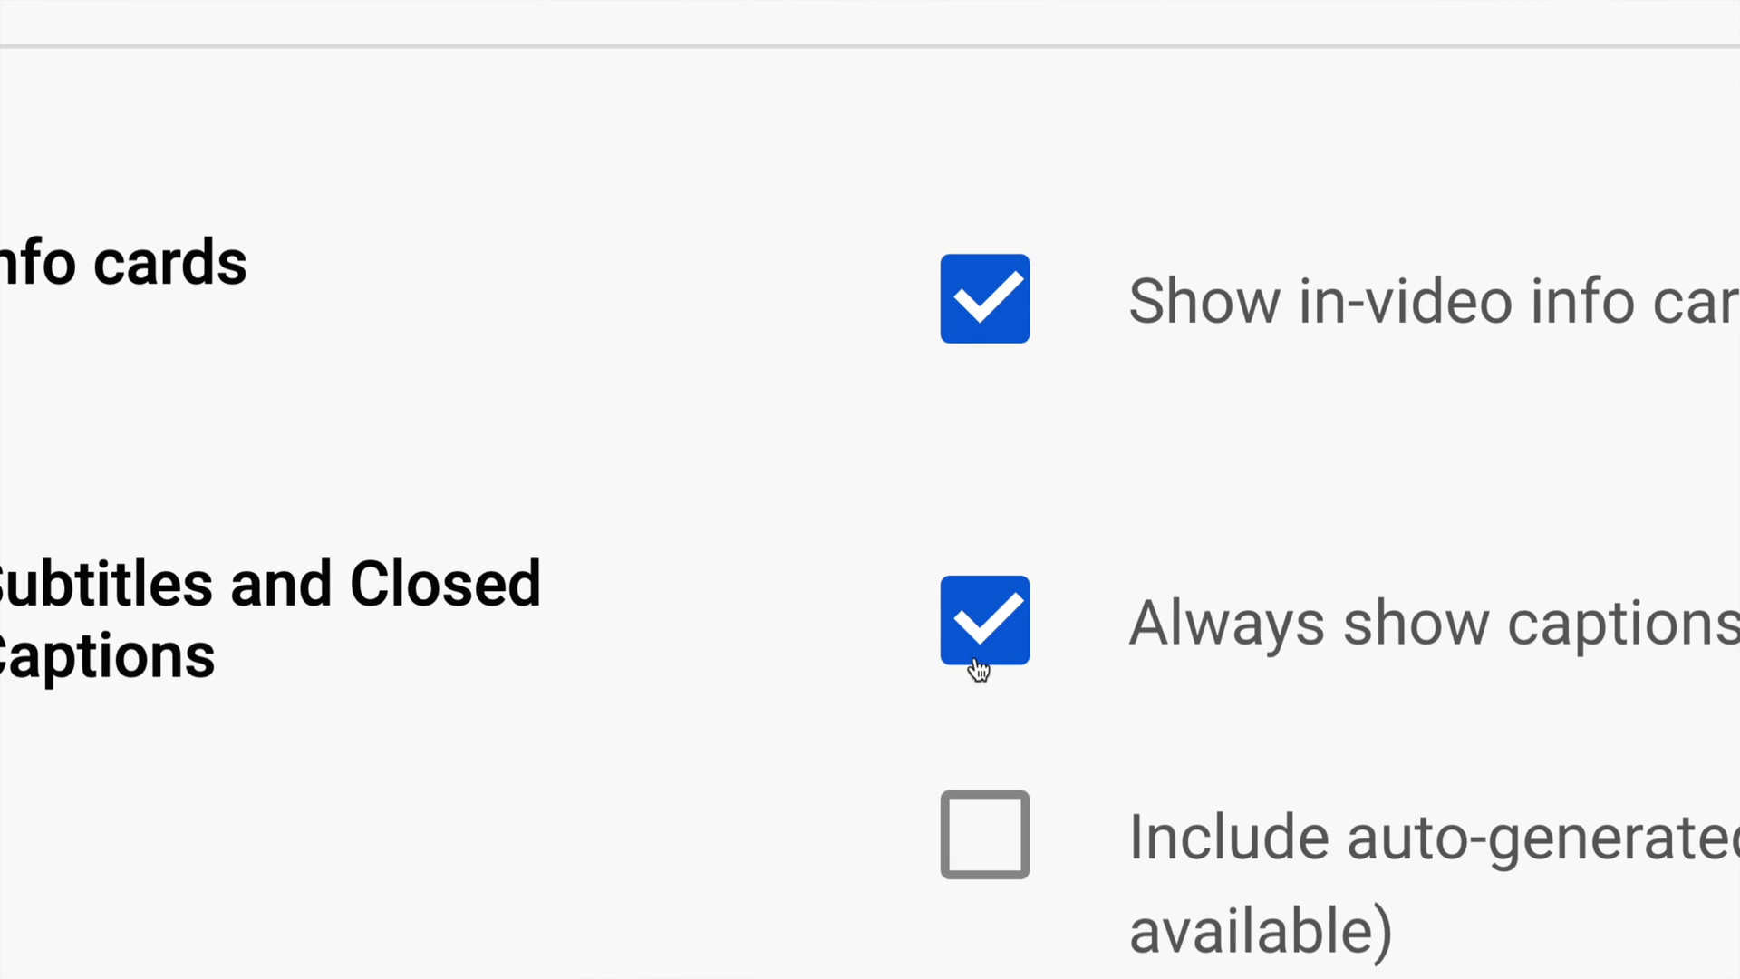
{"action": "mouse_move", "coordinate": [1703, 709]}
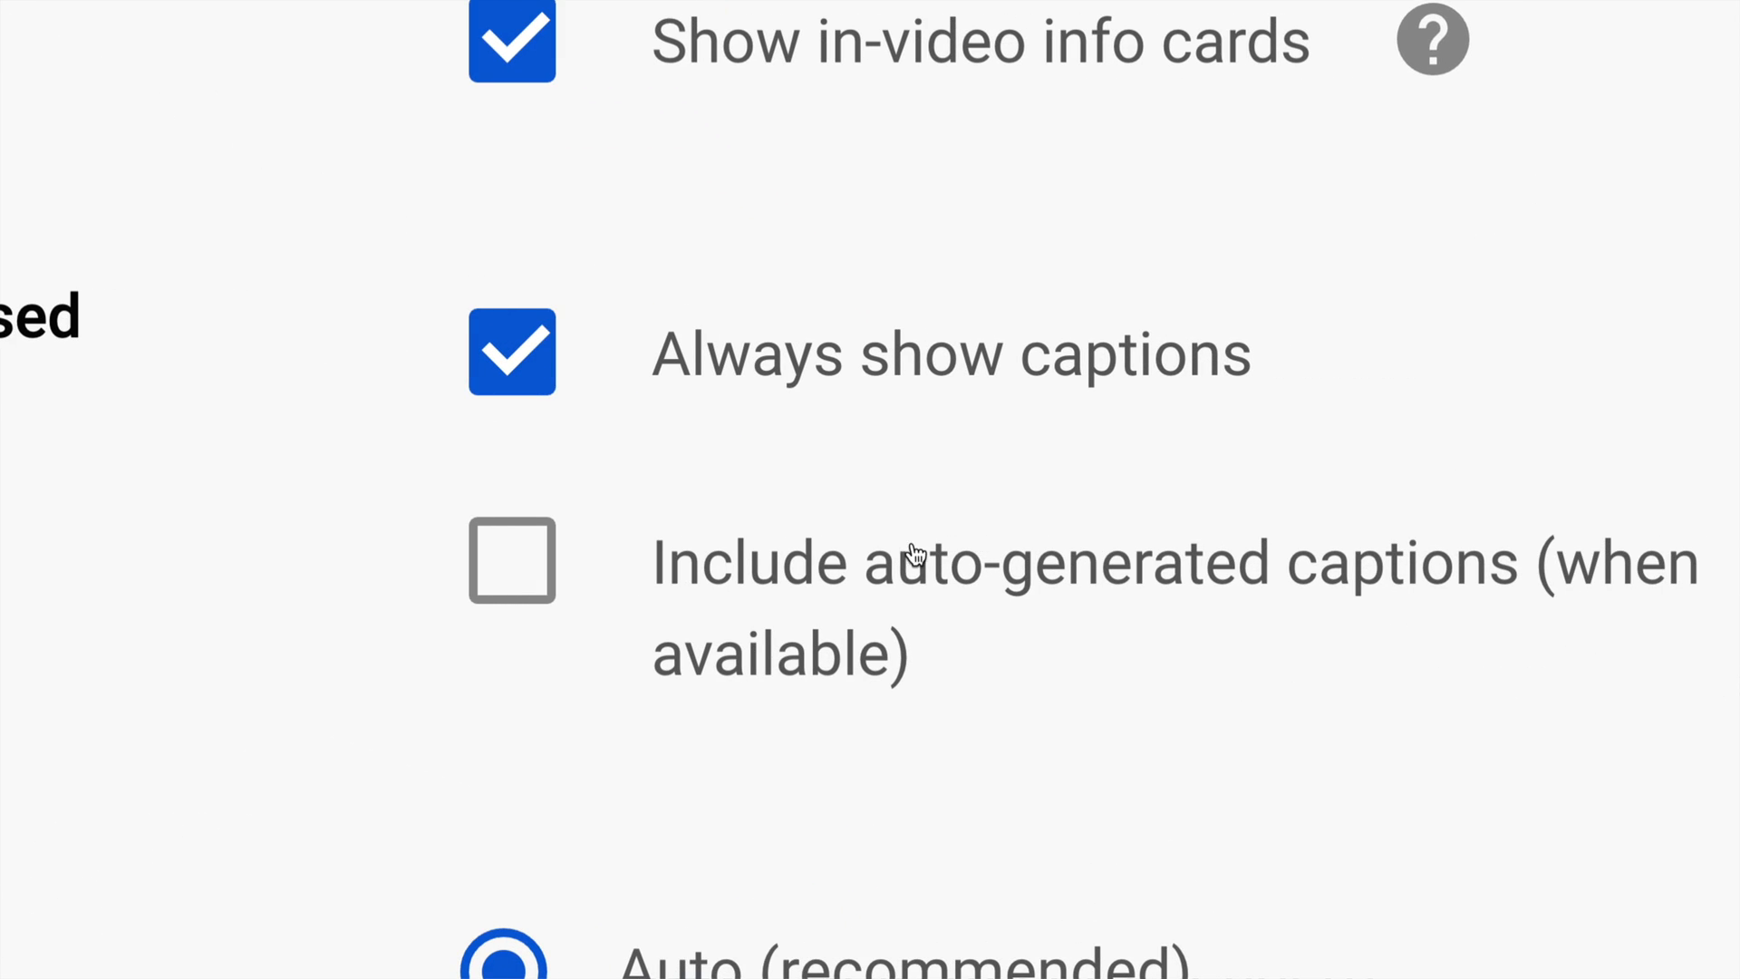
{"action": "mouse_move", "coordinate": [509, 551]}
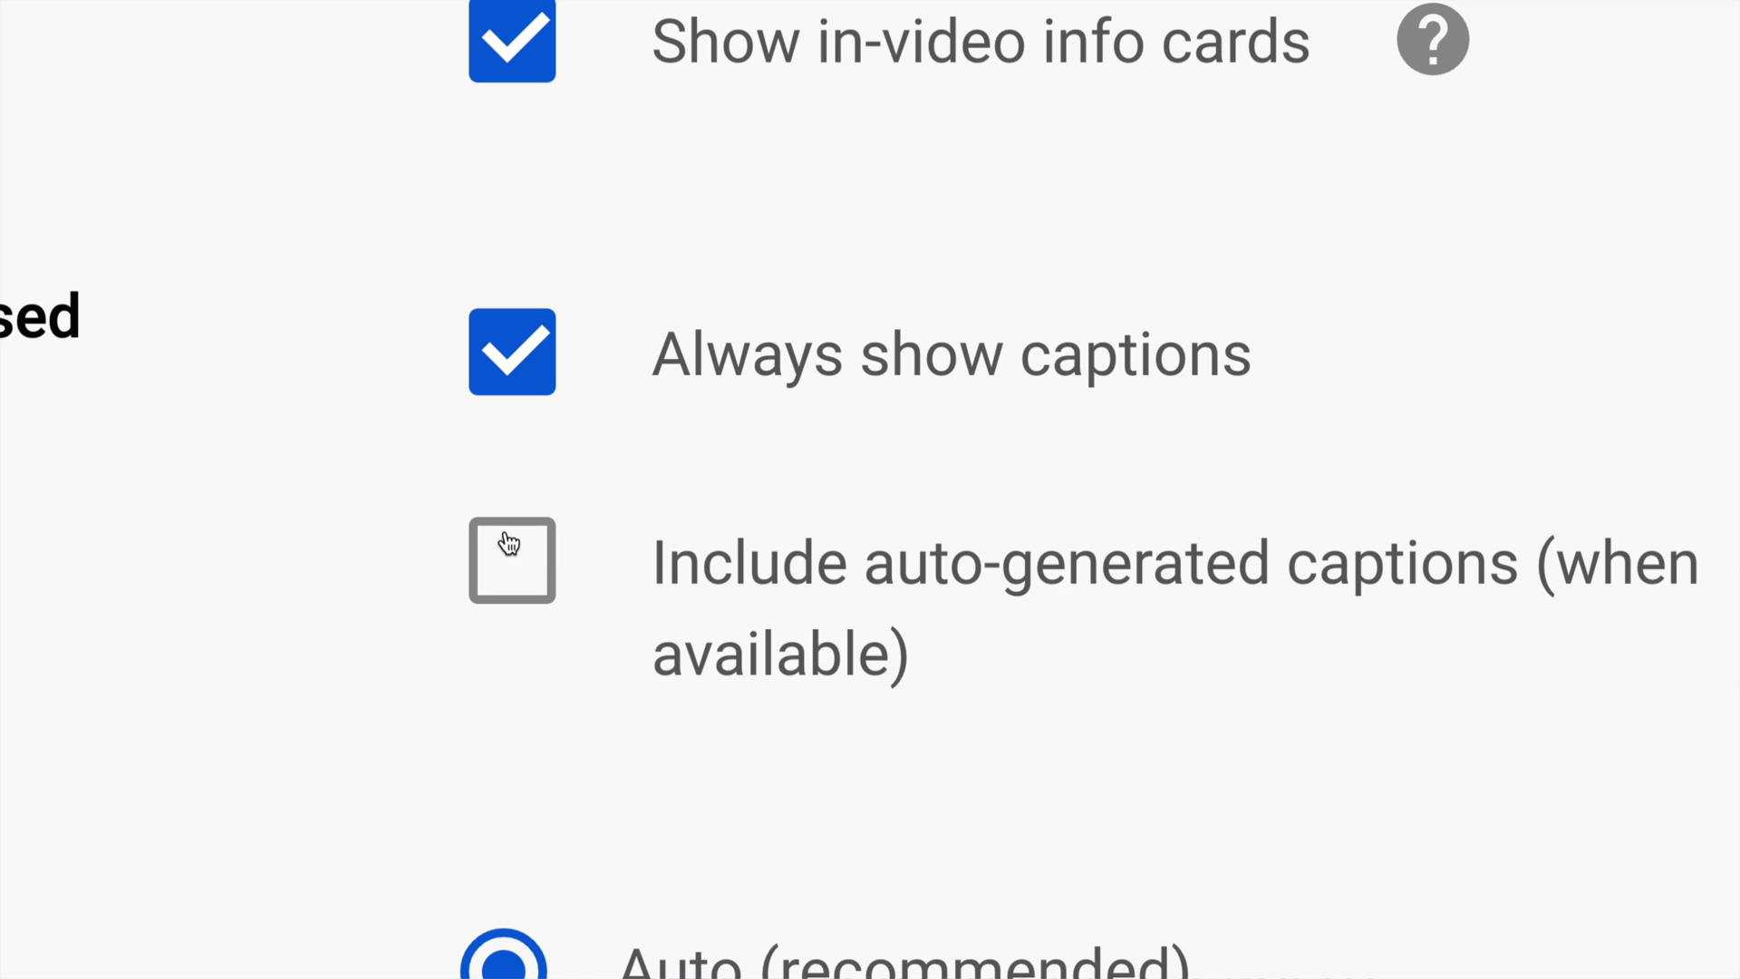
- Toggle 'Include auto-generated captions' on, then back off so both caption options are unchecked
{"action": "left_click", "coordinate": [511, 562]}
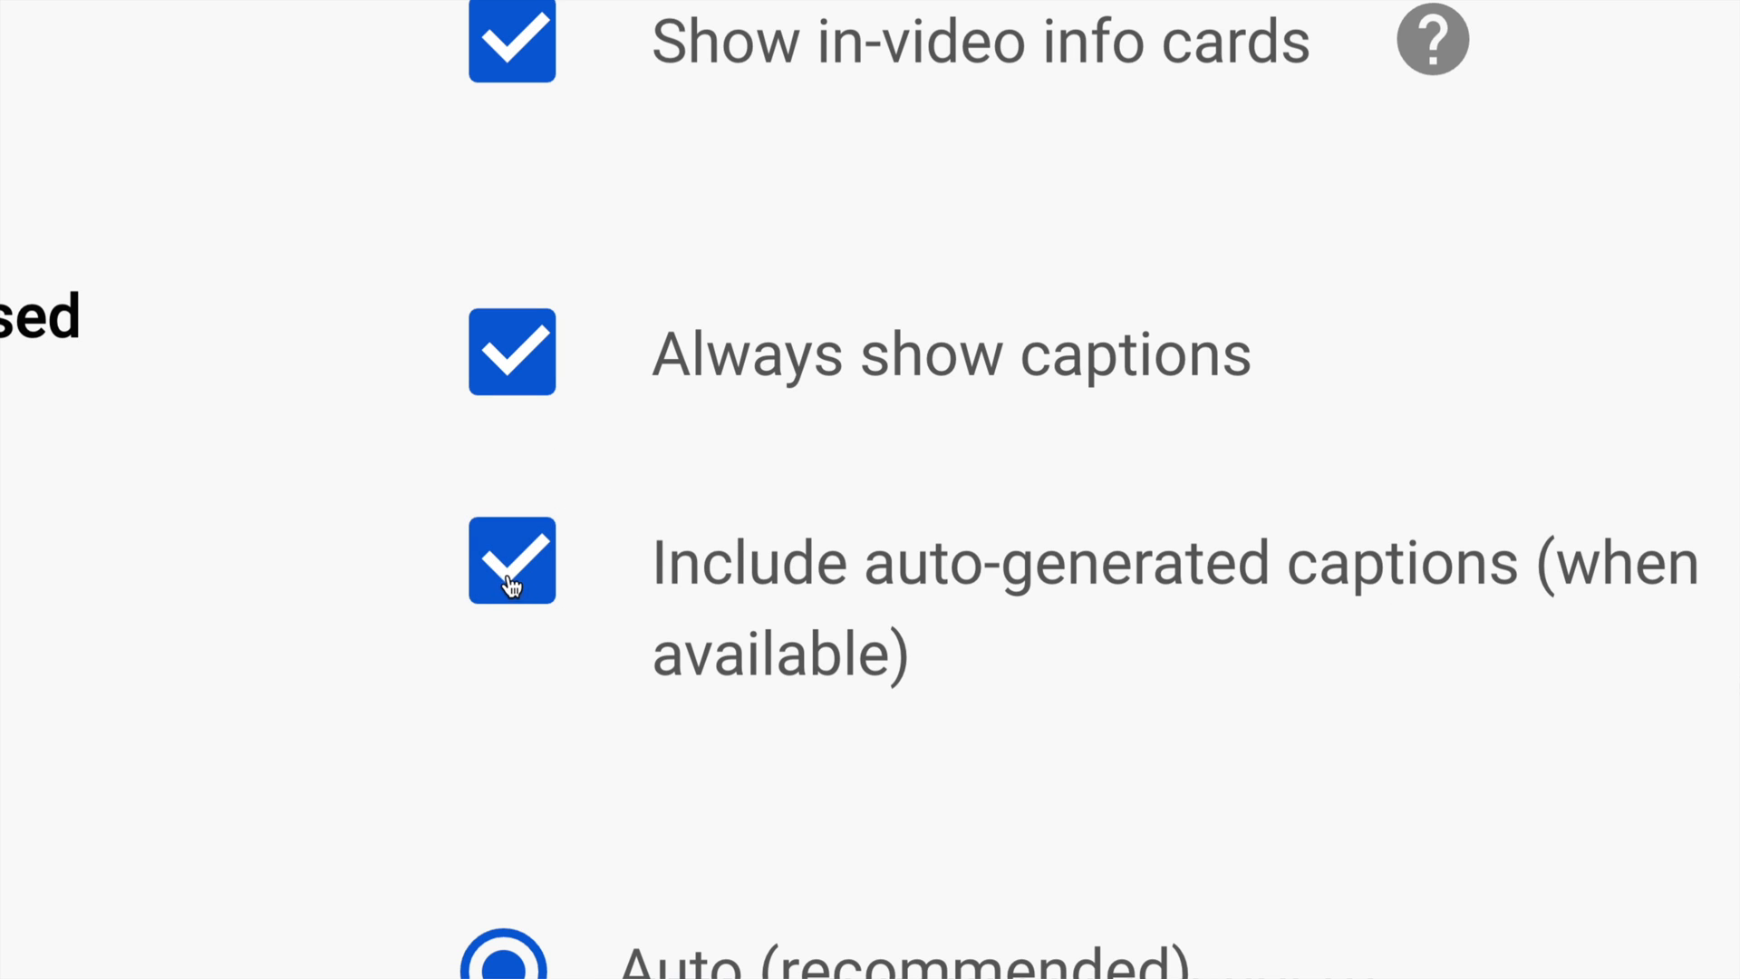
{"action": "left_click", "coordinate": [512, 561]}
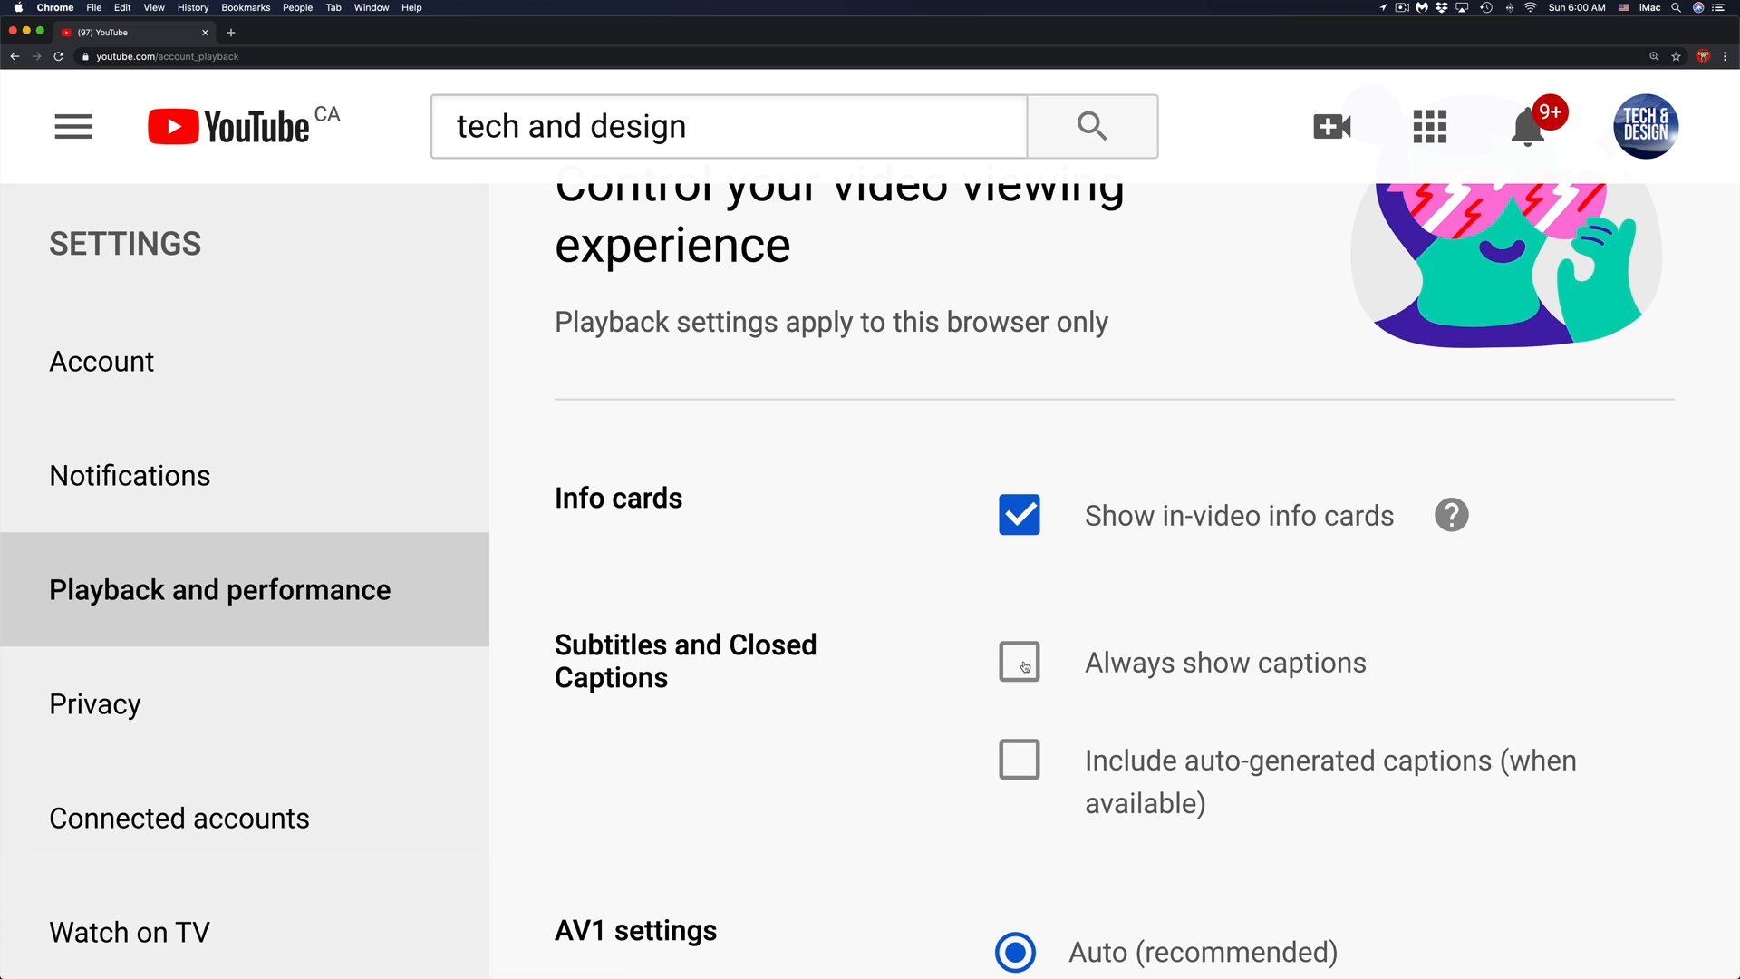
- Check 'Always show captions' and confirm the 'Your changes were saved' notice
{"action": "left_click", "coordinate": [1020, 663]}
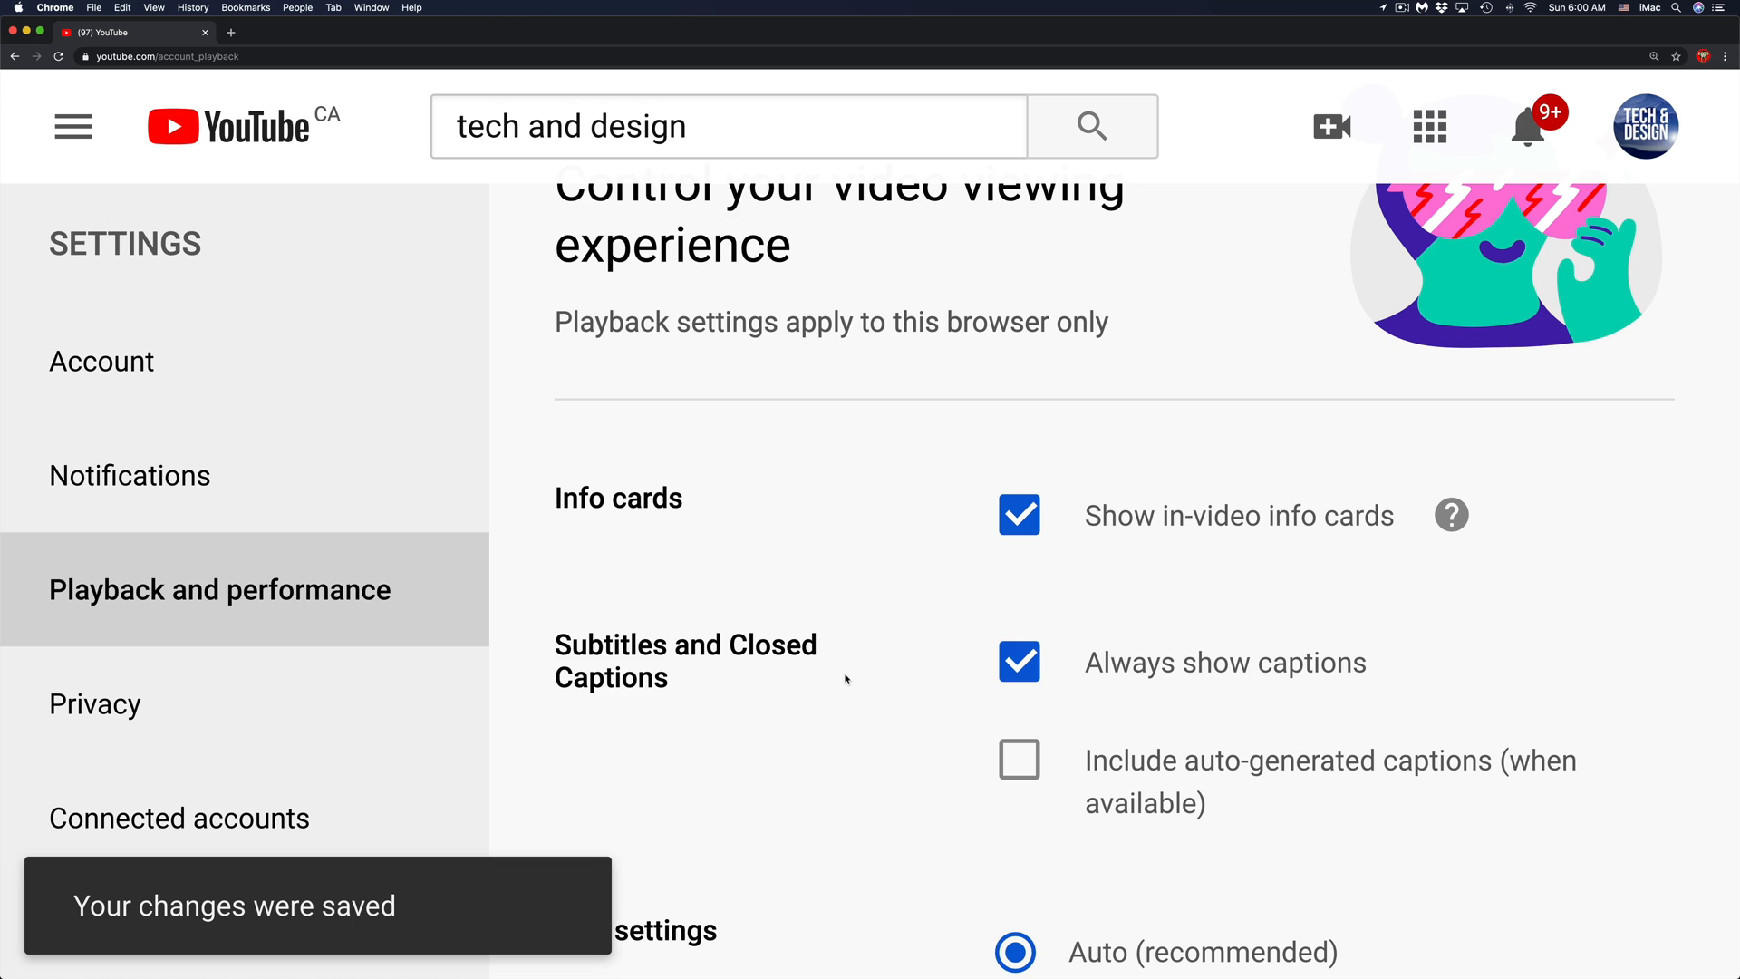